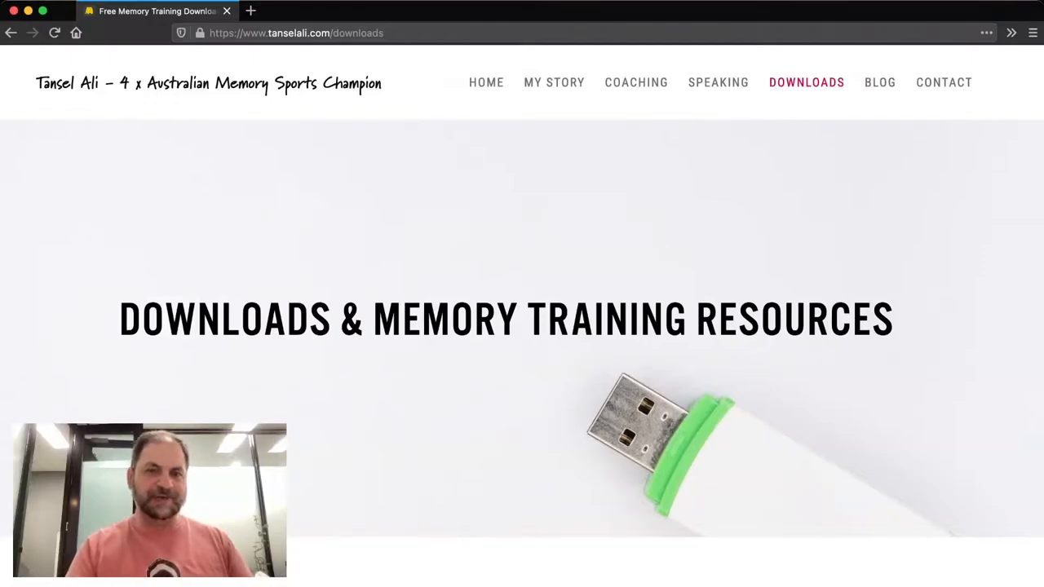
Step: Scroll the Downloads page down to the Random Words (Easy), (Hard) and (Harder) row
{"action": "scroll", "scroll_direction": "down", "scroll_amount": 3}
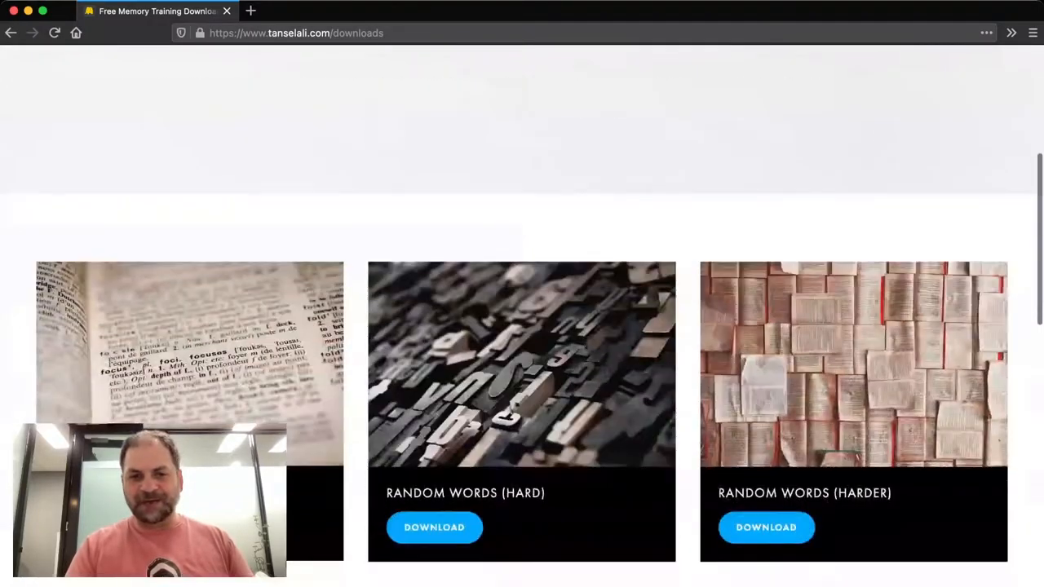
{"action": "scroll", "scroll_direction": "down", "scroll_amount": 3}
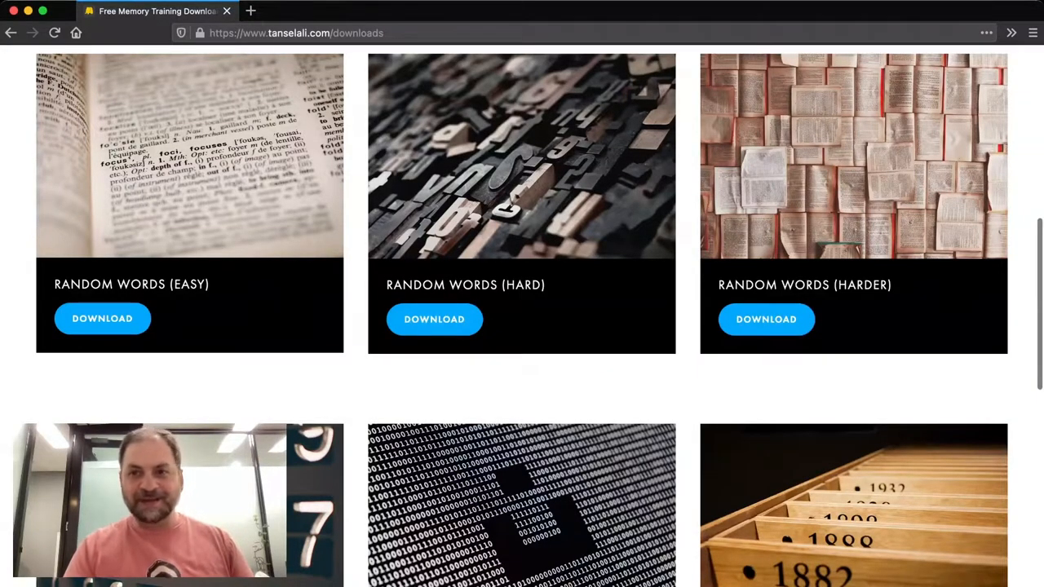
{"action": "scroll", "scroll_direction": "down", "scroll_amount": 3}
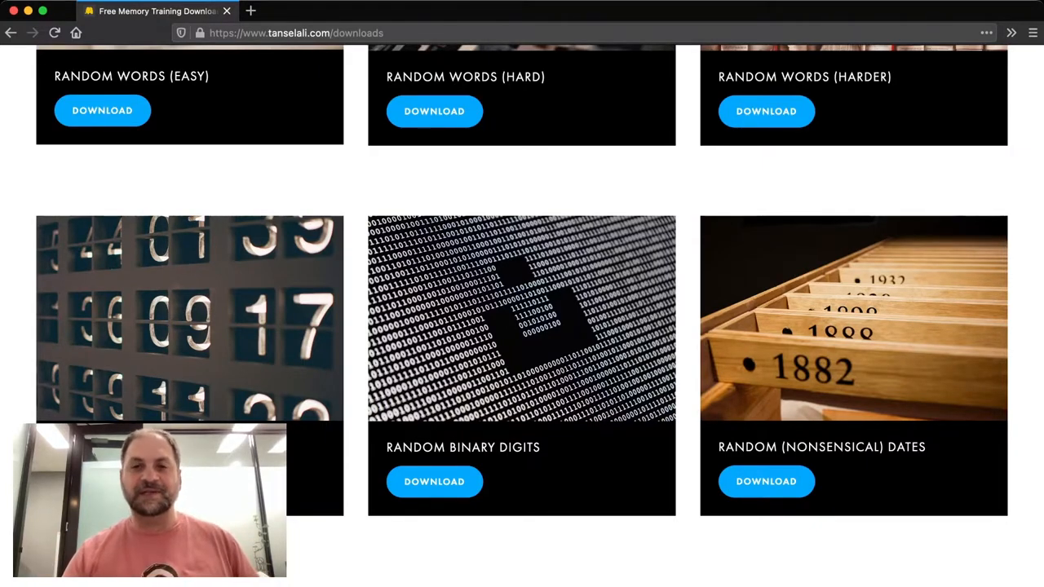
{"action": "scroll", "scroll_direction": "down", "scroll_amount": 3}
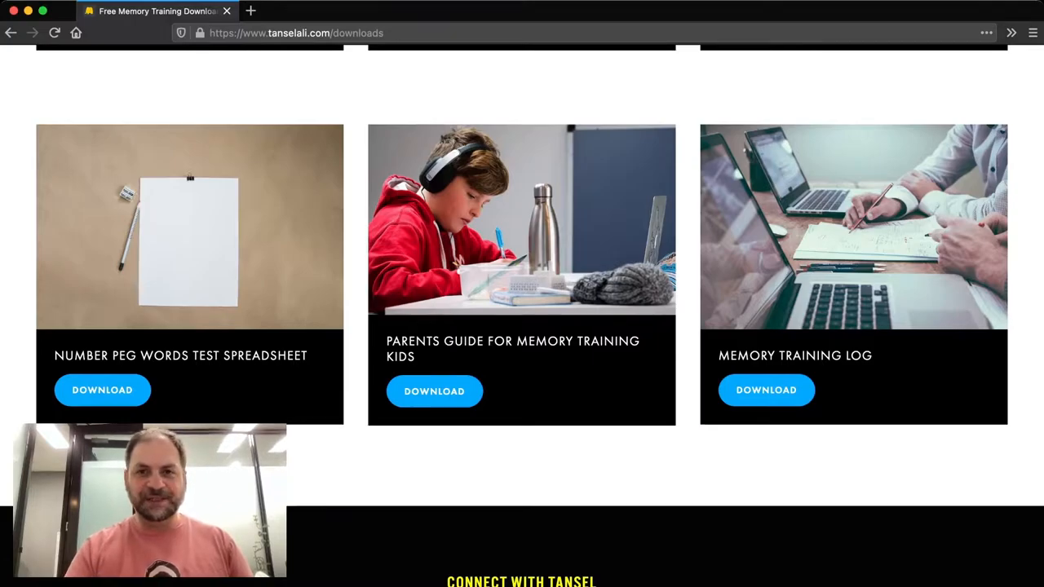
{"action": "scroll", "scroll_direction": "up", "scroll_amount": 3}
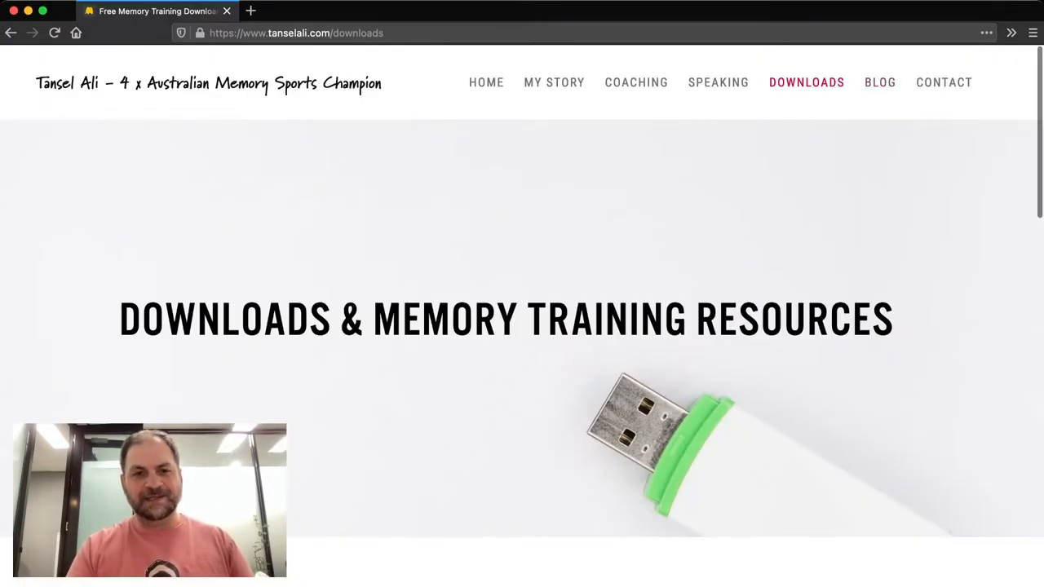
{"action": "scroll", "scroll_direction": "down", "scroll_amount": 3}
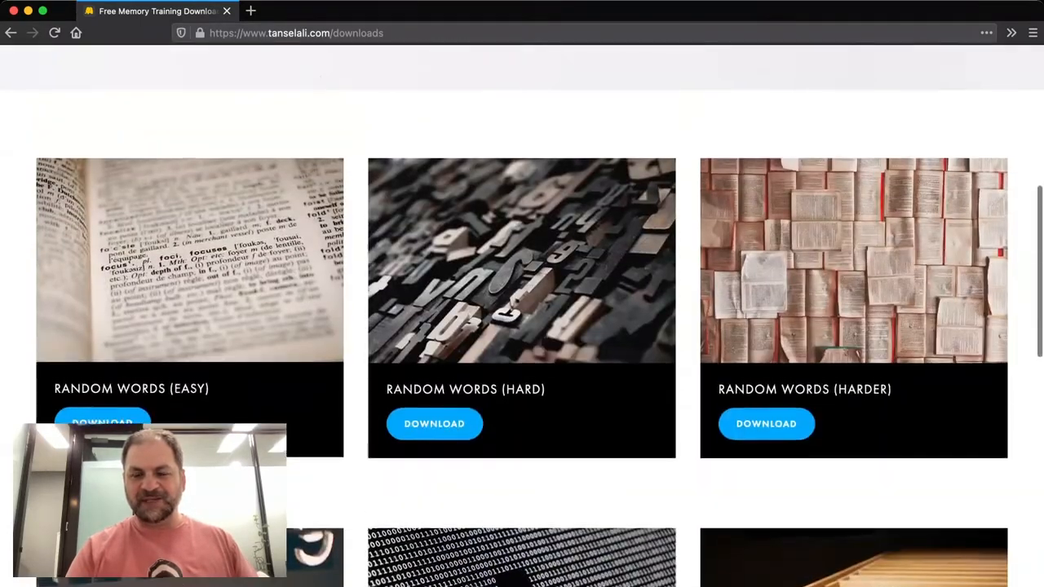
{"action": "scroll", "scroll_direction": "up", "scroll_amount": 3}
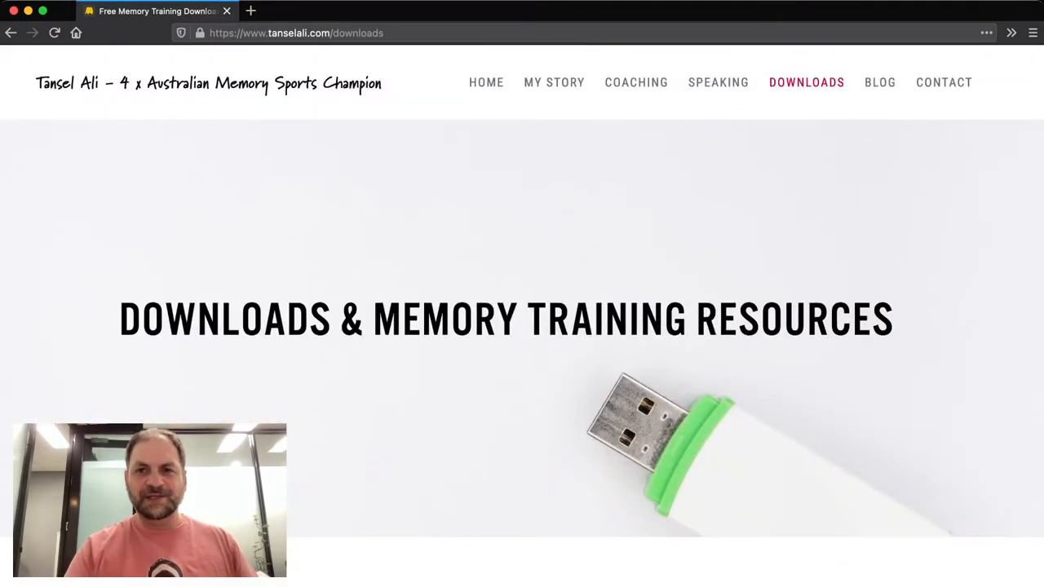
{"action": "scroll", "scroll_direction": "down", "scroll_amount": 3}
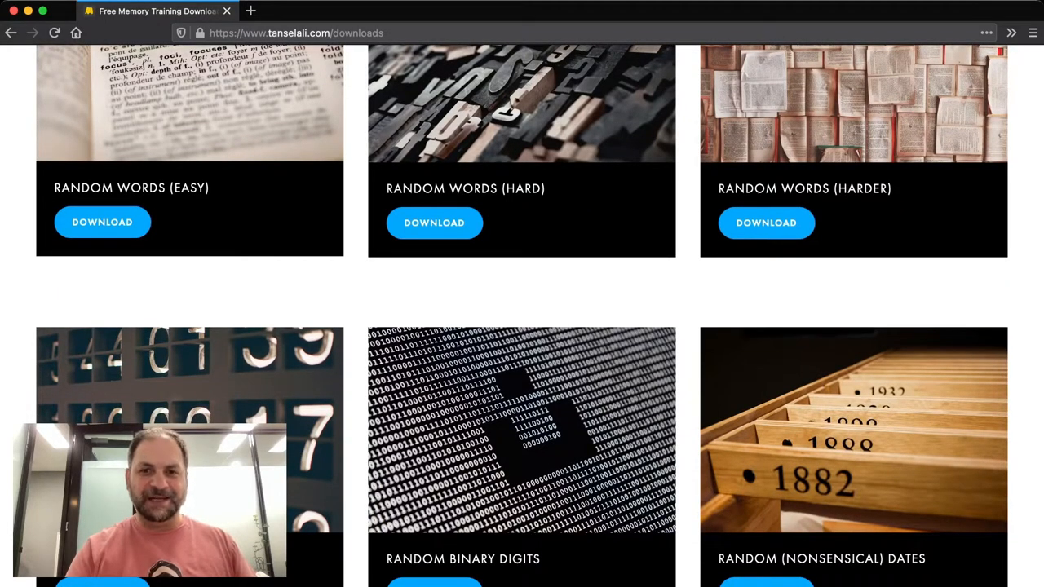
{"action": "scroll", "scroll_direction": "down", "scroll_amount": 3}
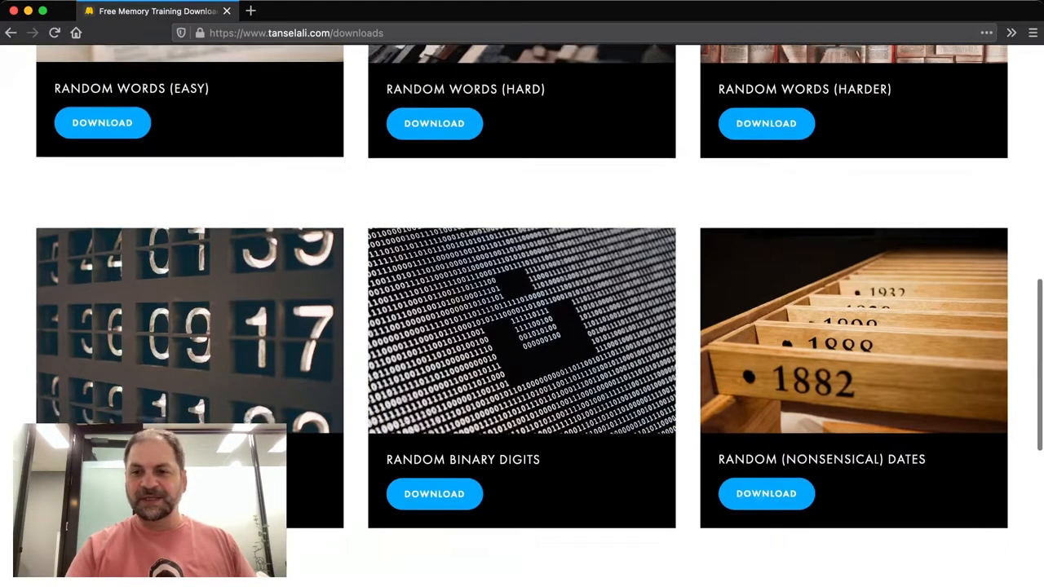
{"action": "scroll", "scroll_direction": "down", "scroll_amount": 3}
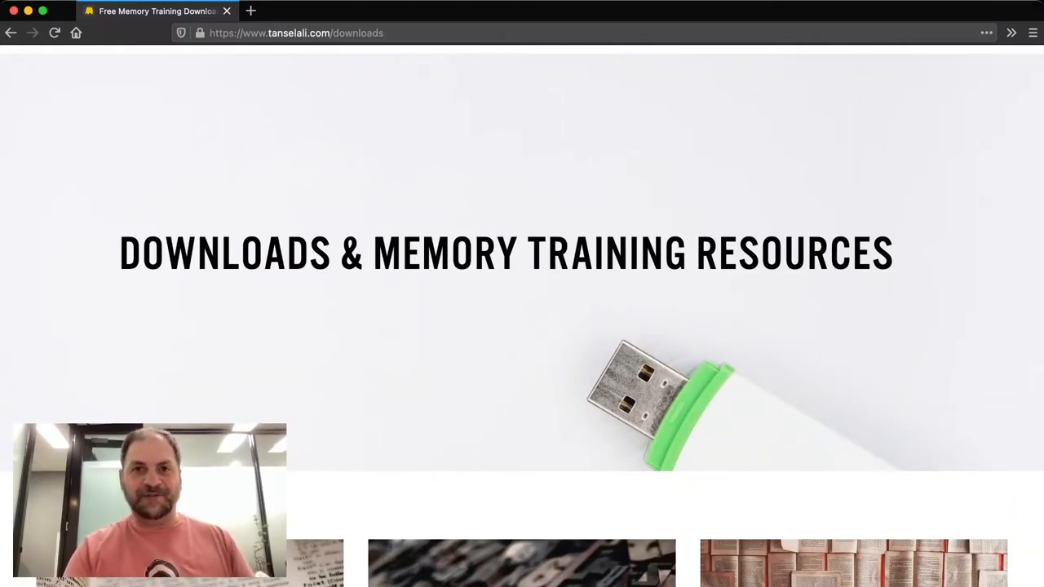
{"action": "scroll", "scroll_direction": "down", "scroll_amount": 3}
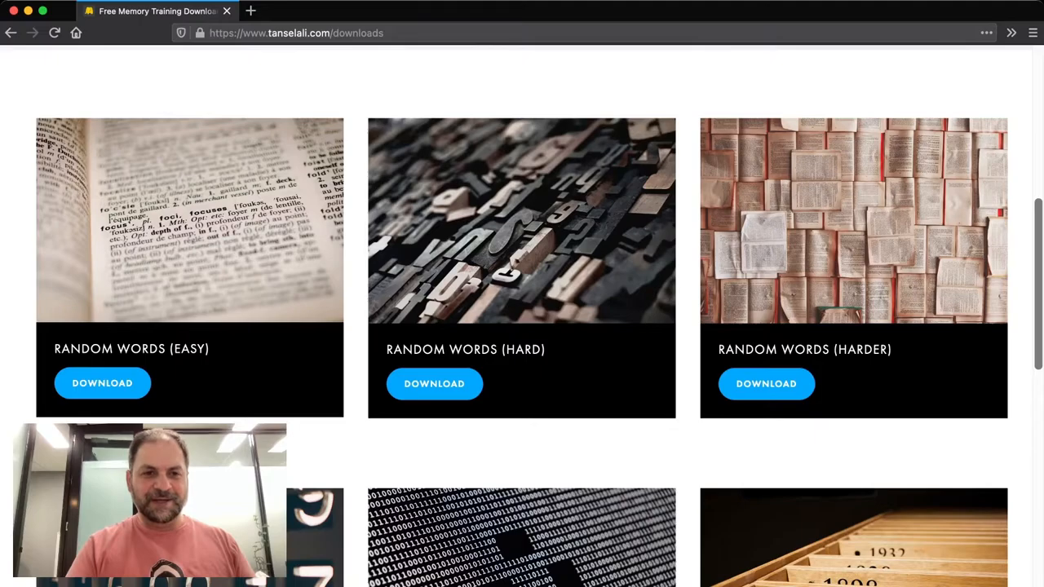
Step: Download the Random Words (Easy) sheet from its DOWNLOAD button
{"action": "left_click", "coordinate": [101, 384]}
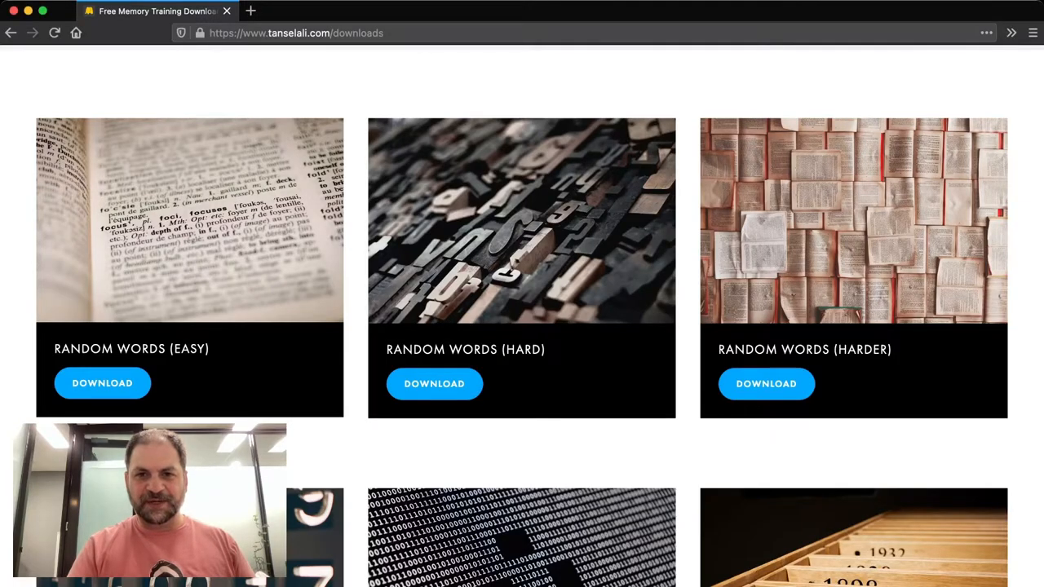
{"action": "left_click", "coordinate": [101, 383]}
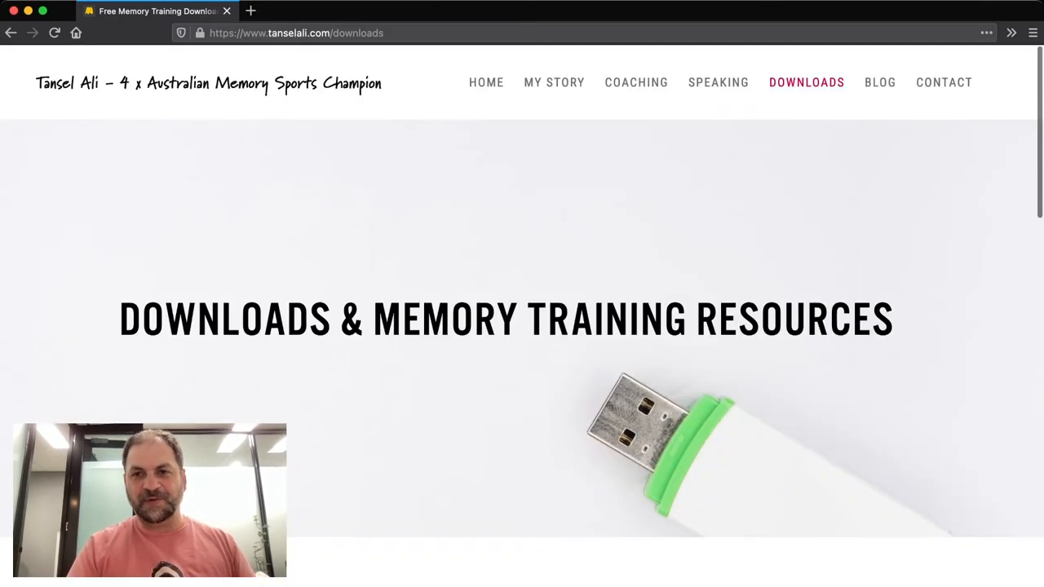
Step: Scroll past Random Words to the Random Digits, Binary Digits and Nonsensical Dates row
{"action": "scroll", "scroll_direction": "down", "scroll_amount": 3}
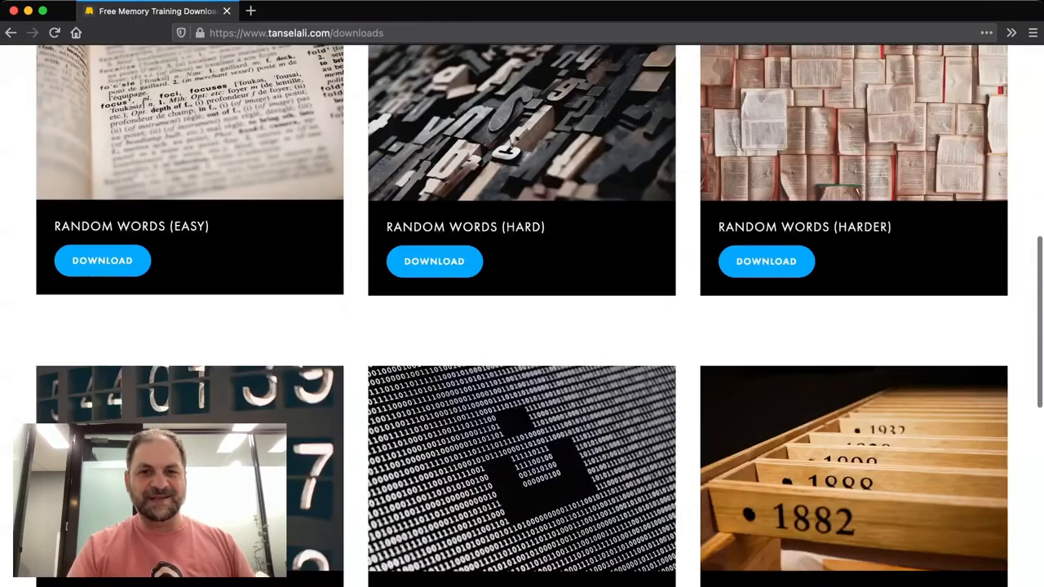
{"action": "scroll", "scroll_direction": "down", "scroll_amount": 3}
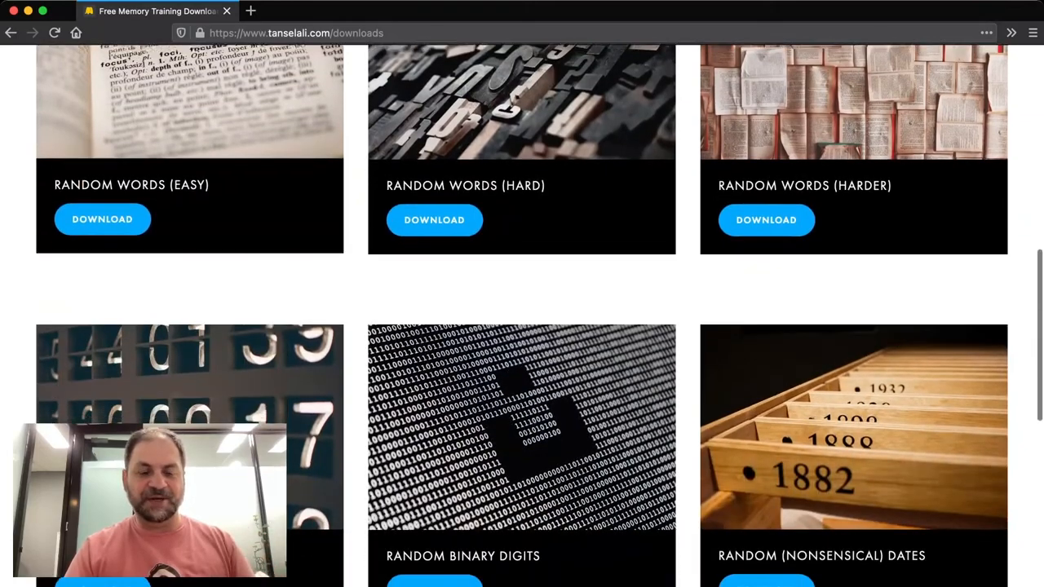
{"action": "scroll", "scroll_direction": "down", "scroll_amount": 3}
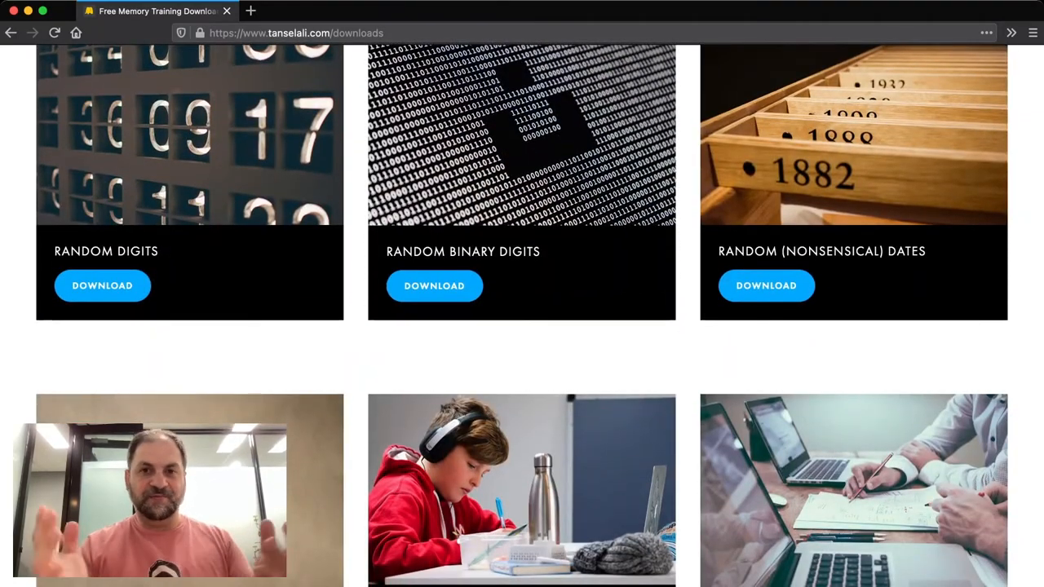